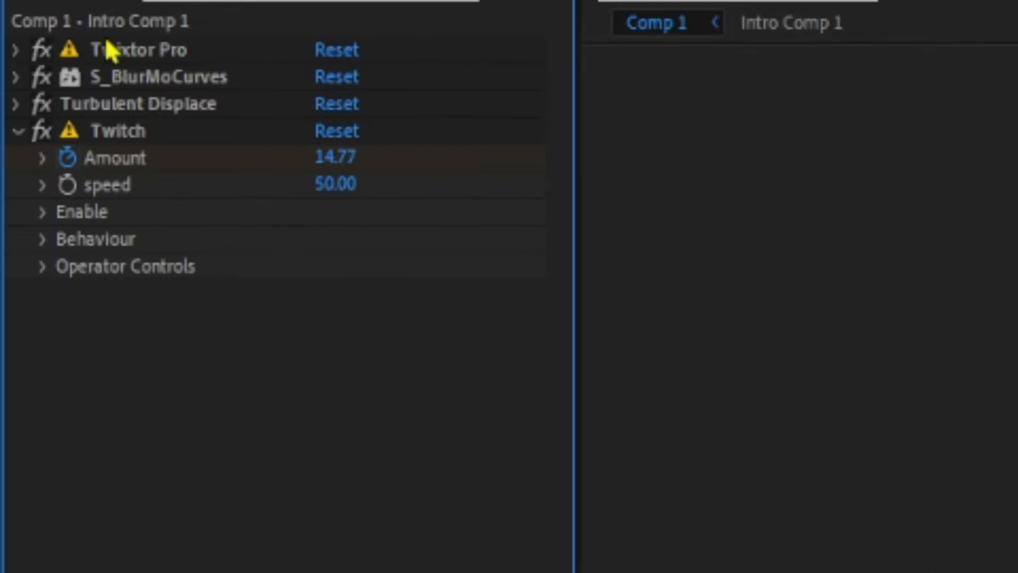
Open the 'Hey Paul! - Patrick' video from the TikTok profile to view its post page.
click(134, 103)
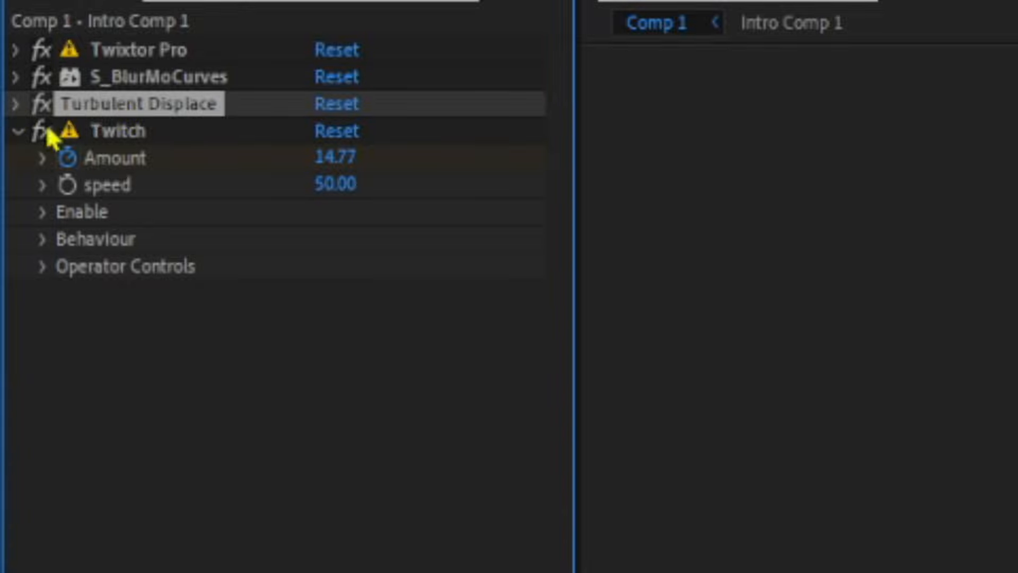
click(162, 76)
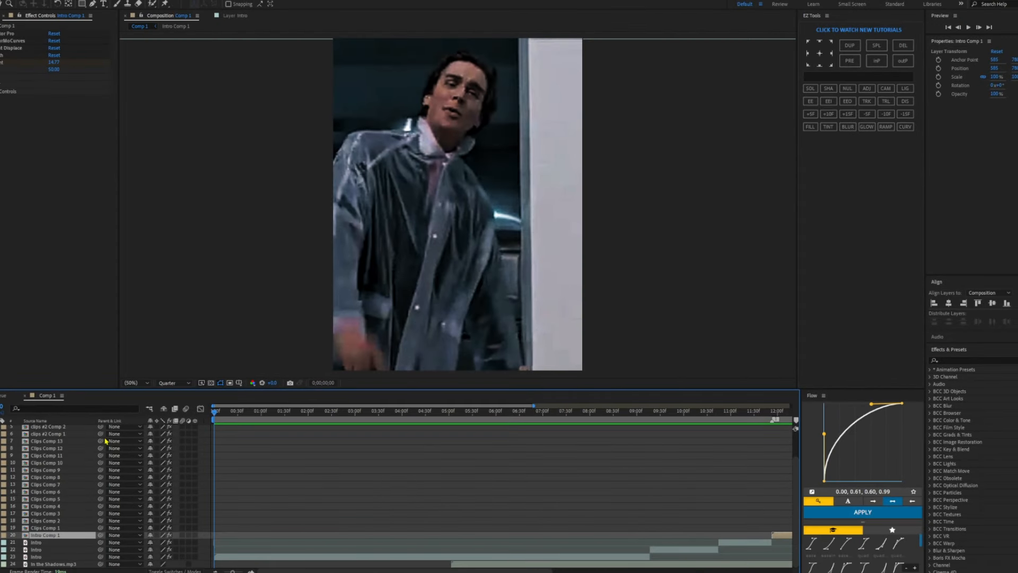
click(448, 411)
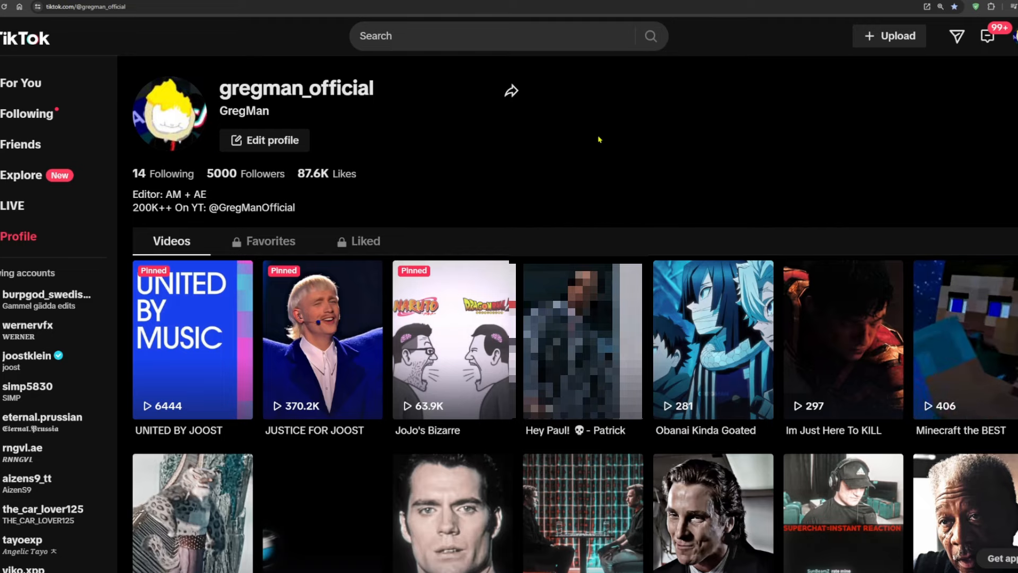
mouse_move(542, 207)
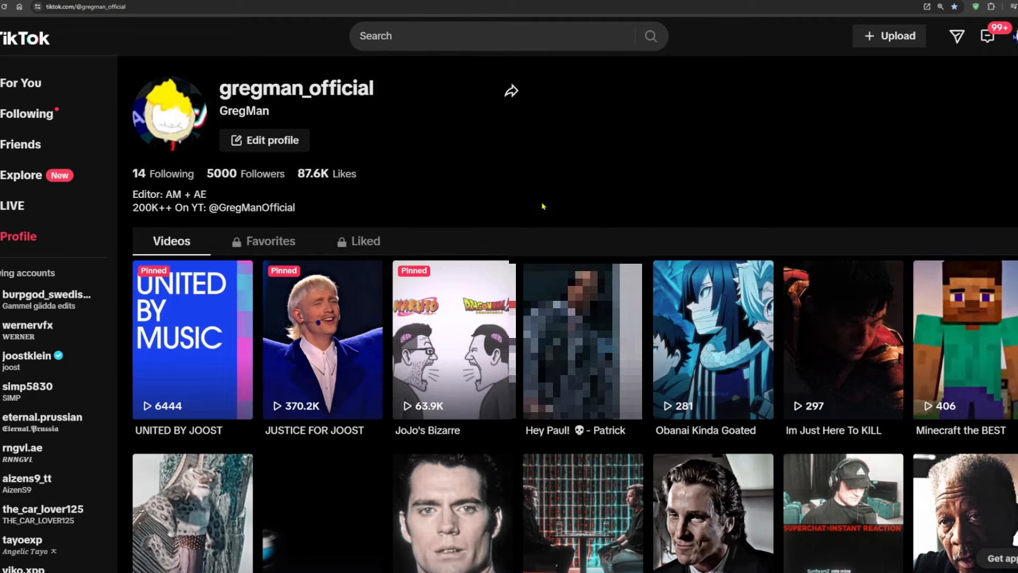
click(581, 339)
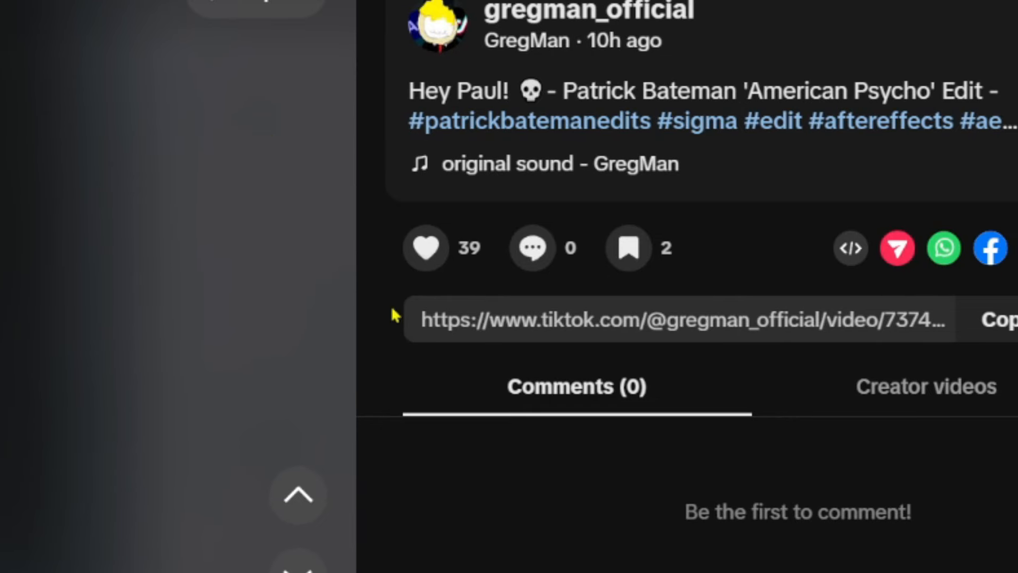